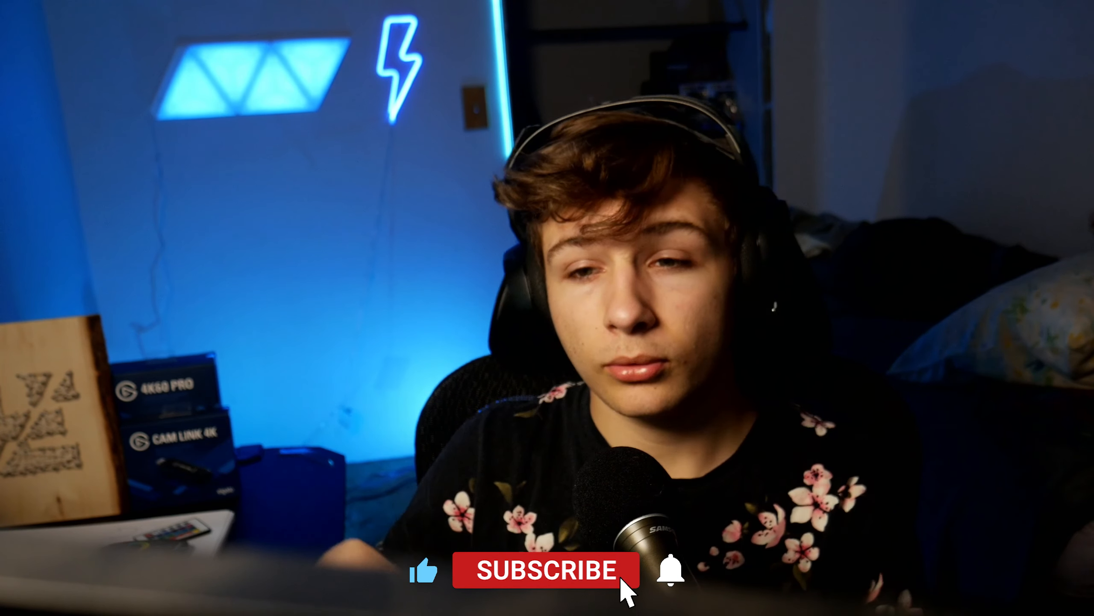
pyautogui.click(543, 579)
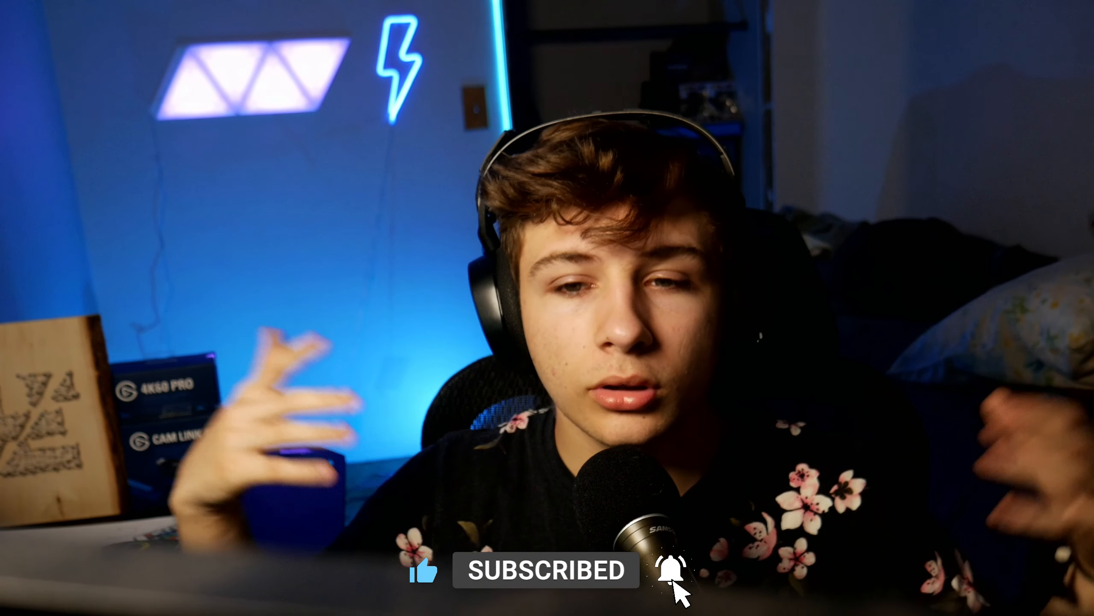